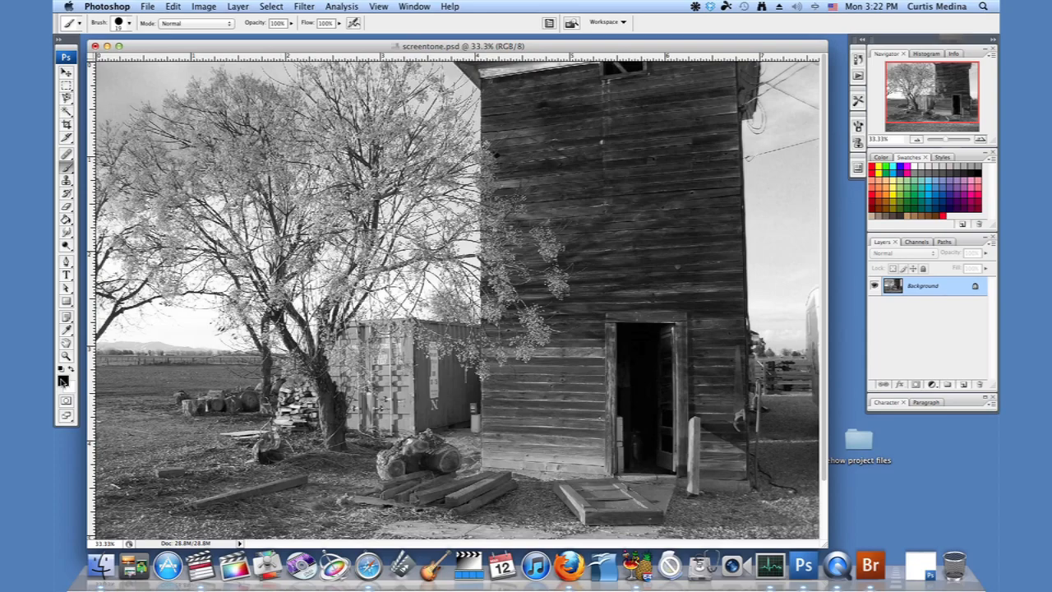
Set the foreground painting colour to a warm orange, #e7734a, in the Color Picker.
left_click(63, 378)
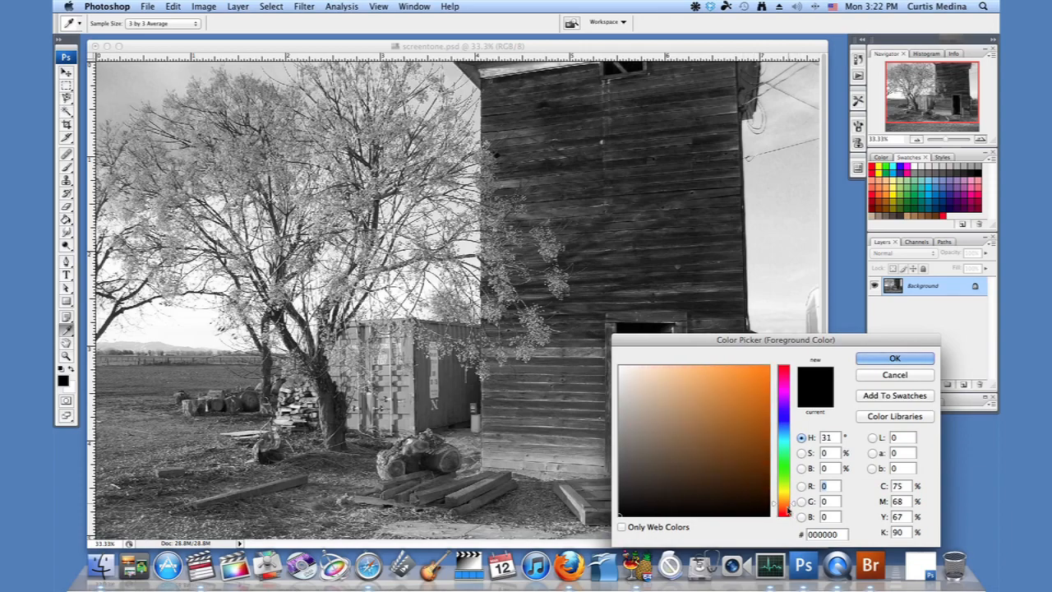
left_click(703, 388)
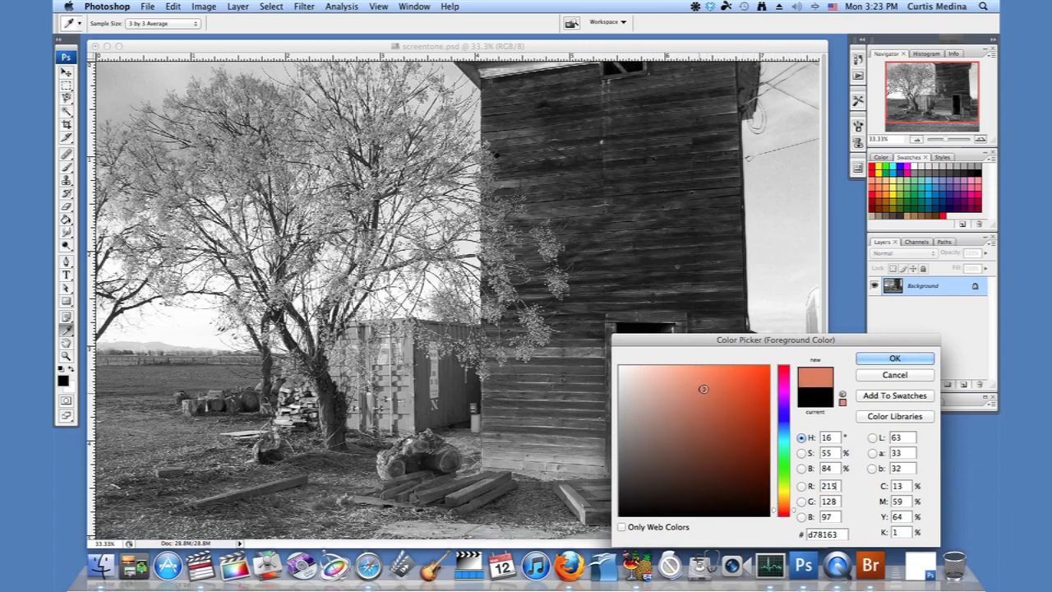
left_click(726, 365)
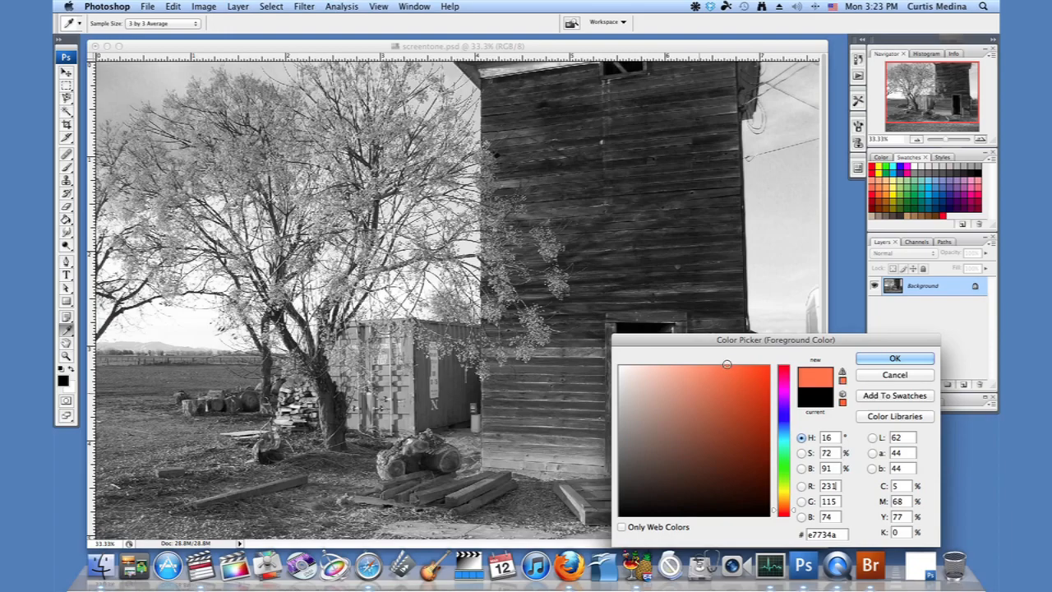
left_click(894, 359)
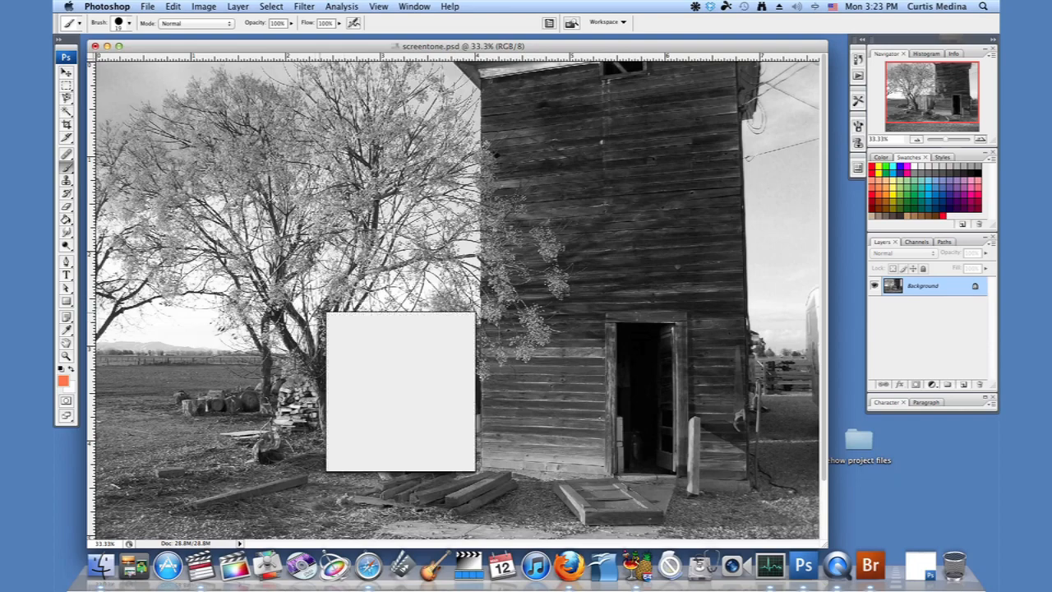
Show the Brush tool's Mode dropdown of blending modes in the options bar.
left_click(133, 23)
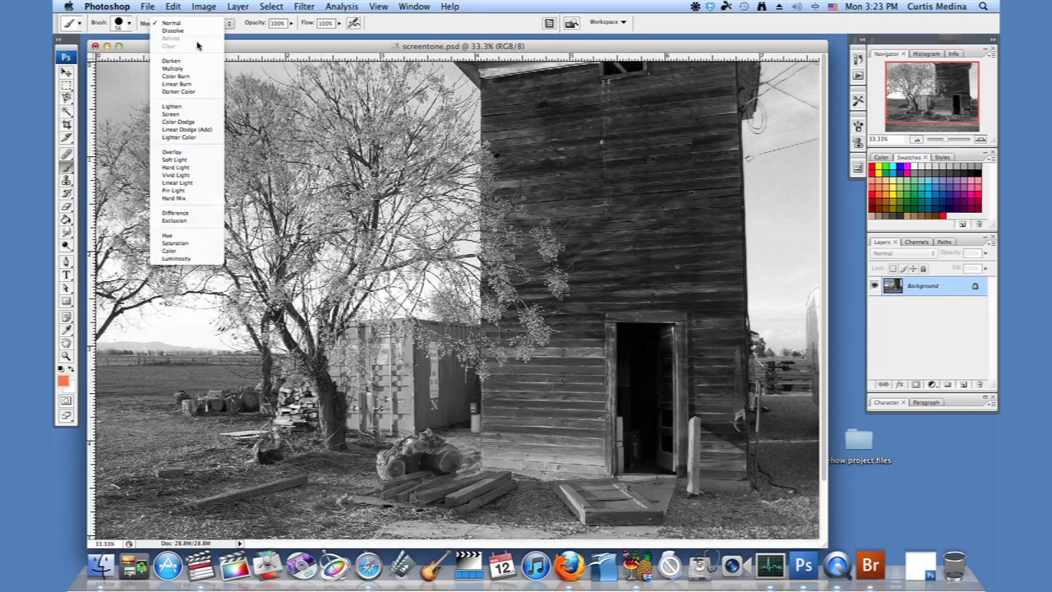
Switch the brush to Multiply mode and dab the first orange onto the small shed.
left_click(175, 67)
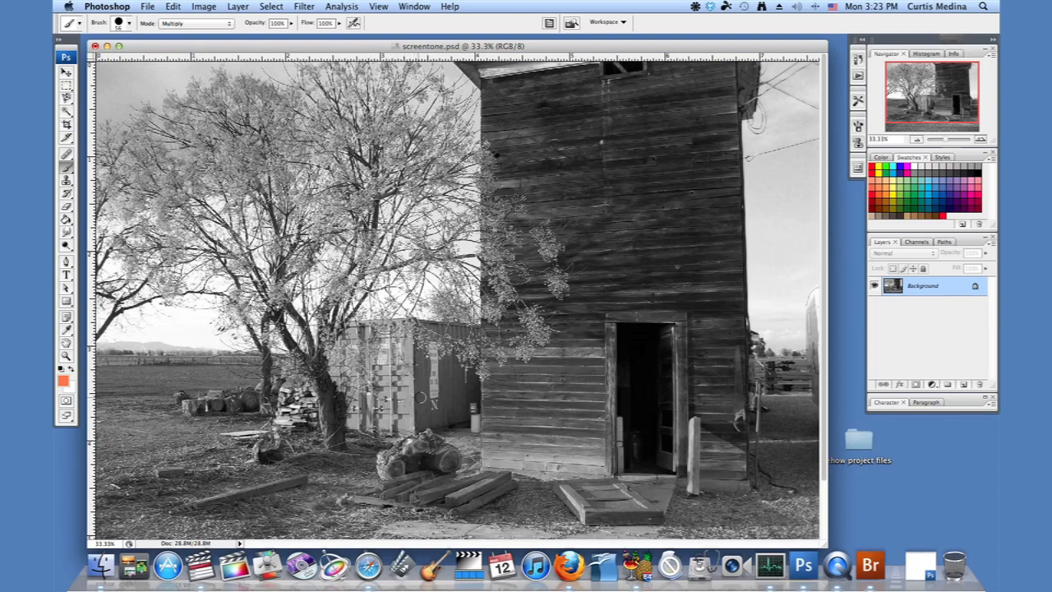
left_click(410, 386)
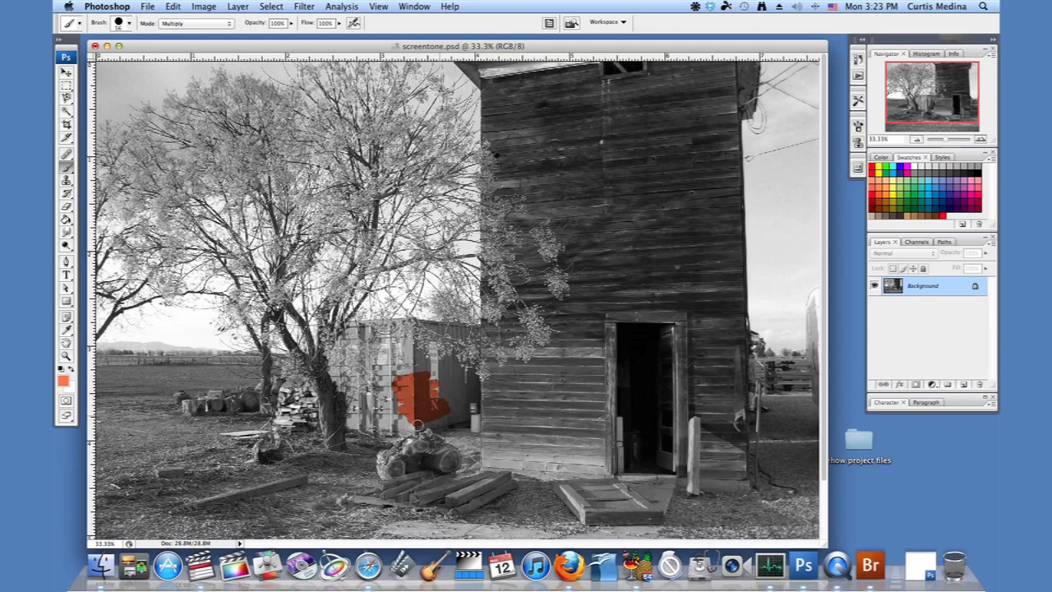
Brush orange over the remaining shed walls, letting the wood grain show through.
left_click_drag(417, 424, 431, 371)
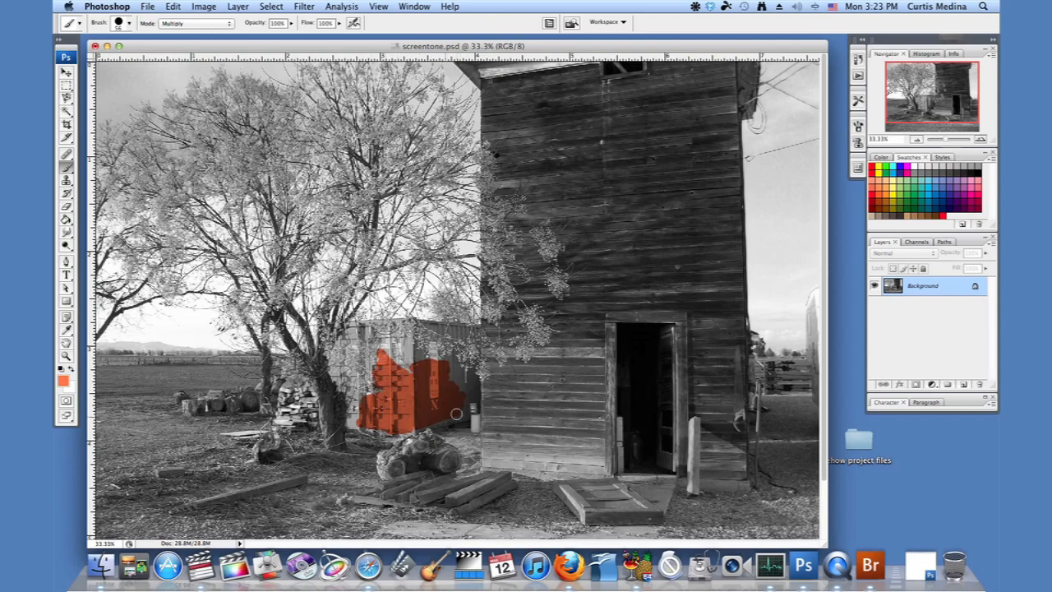
left_click_drag(456, 414, 473, 394)
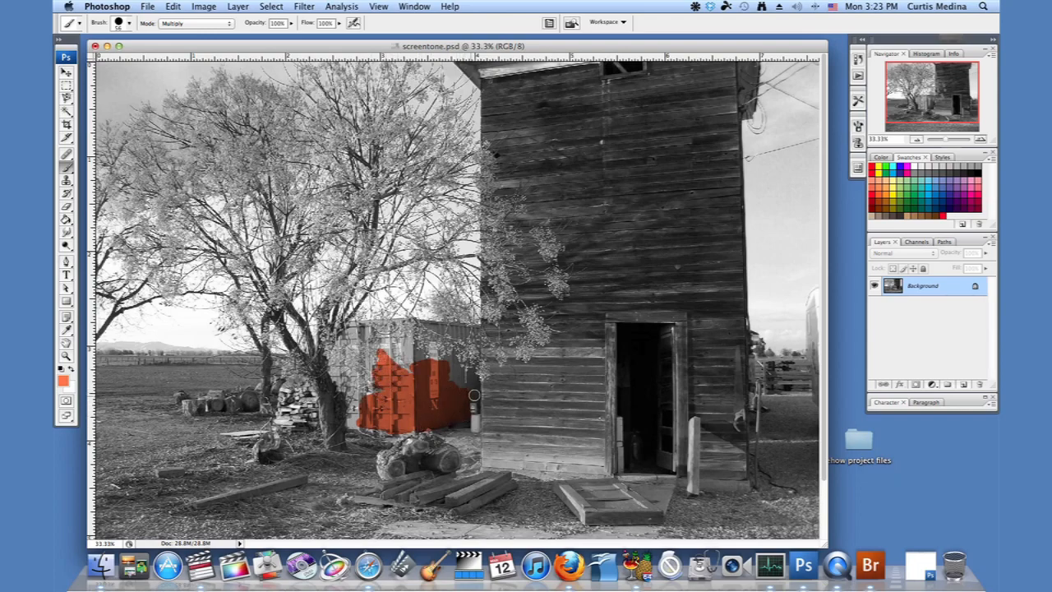